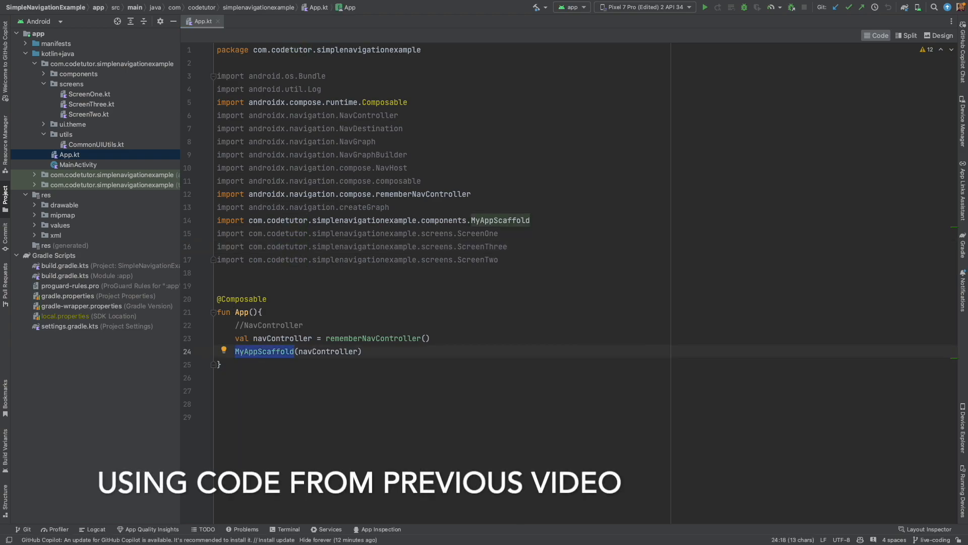
Deploy the app to the Pixel 7 Pro emulator and navigate between Screen One and Screen Two twice.
click(704, 7)
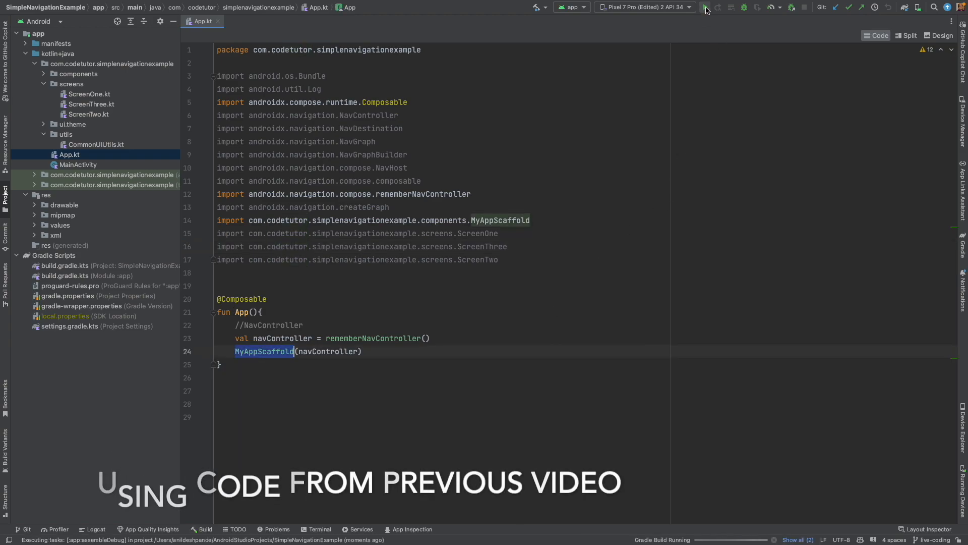
click(705, 7)
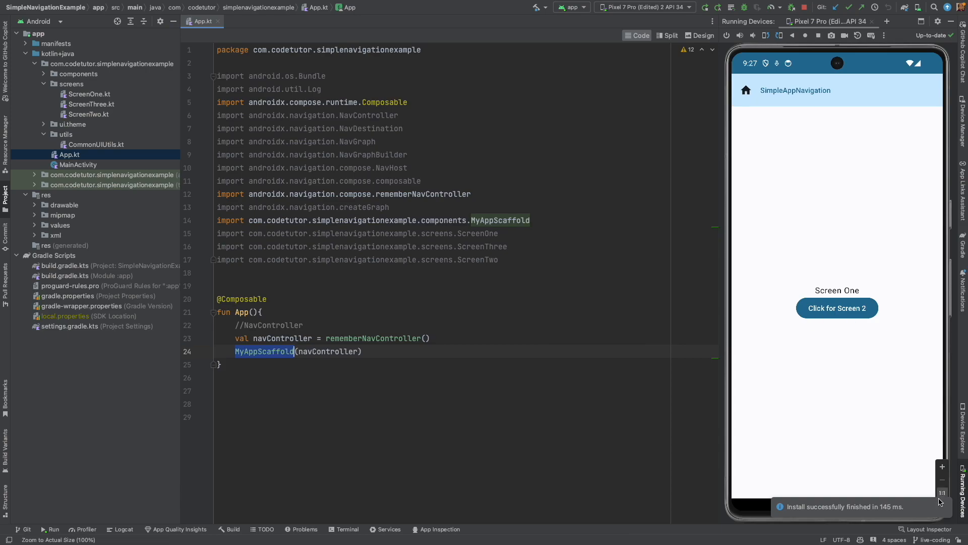
click(837, 308)
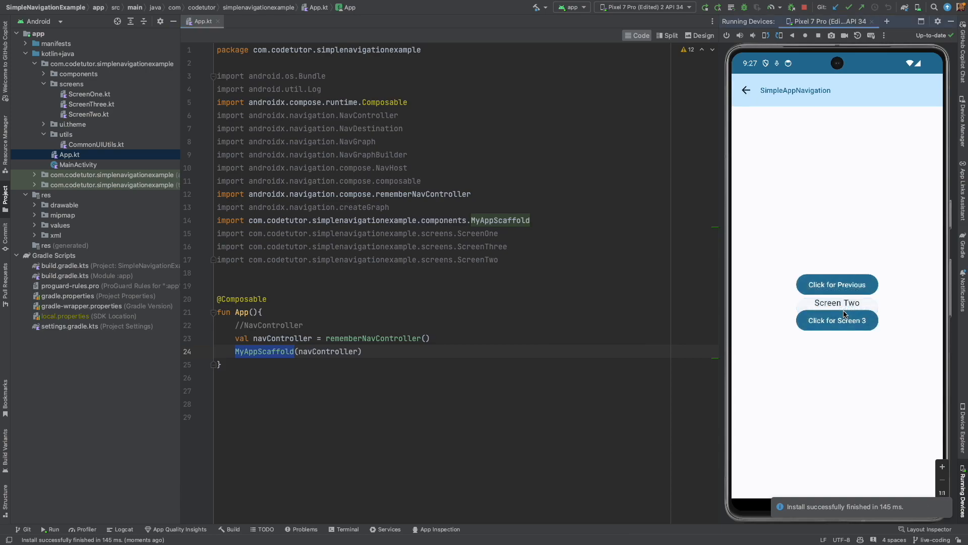
click(836, 284)
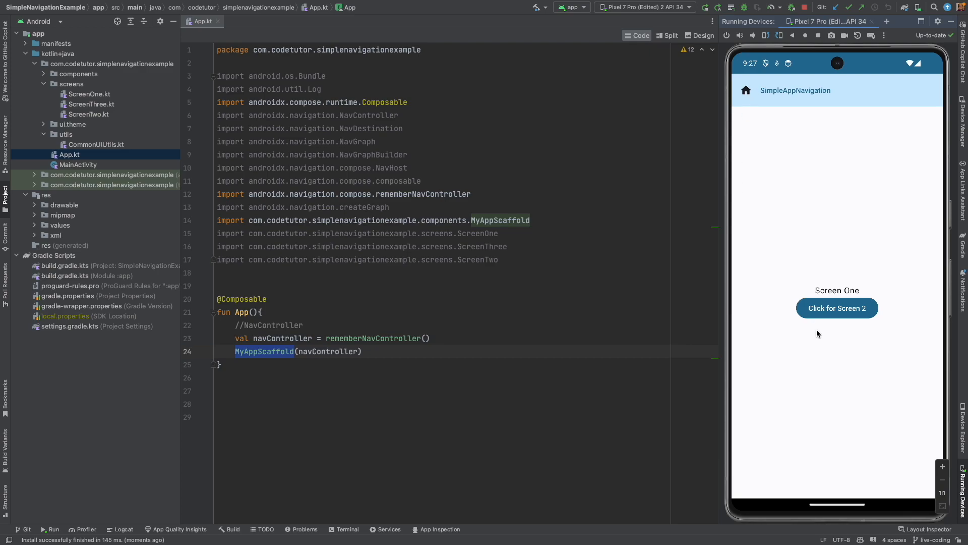
mouse_move(845, 299)
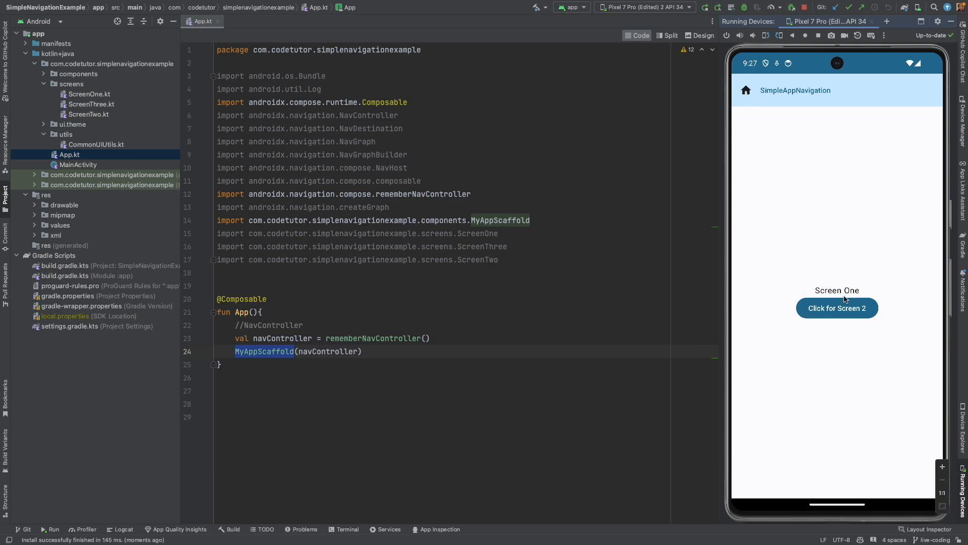
click(837, 309)
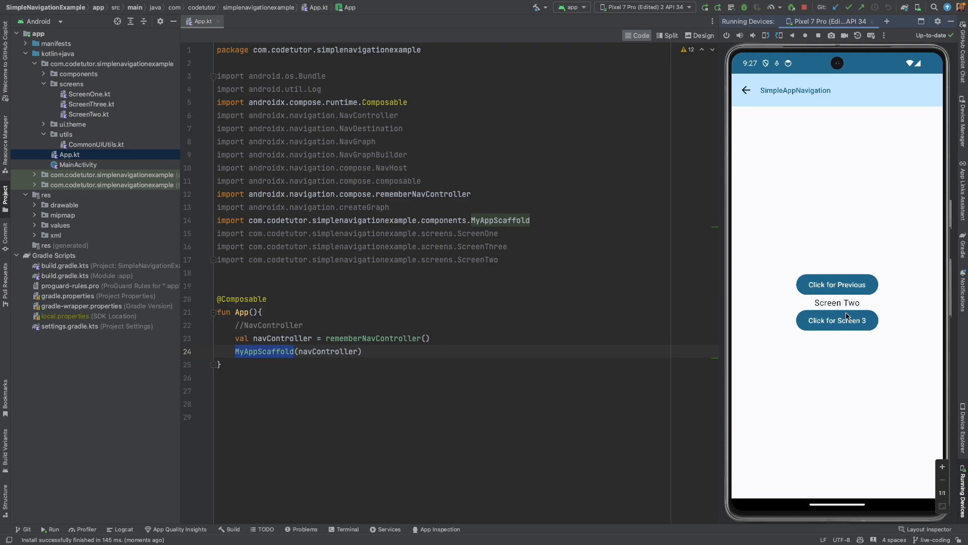
click(837, 285)
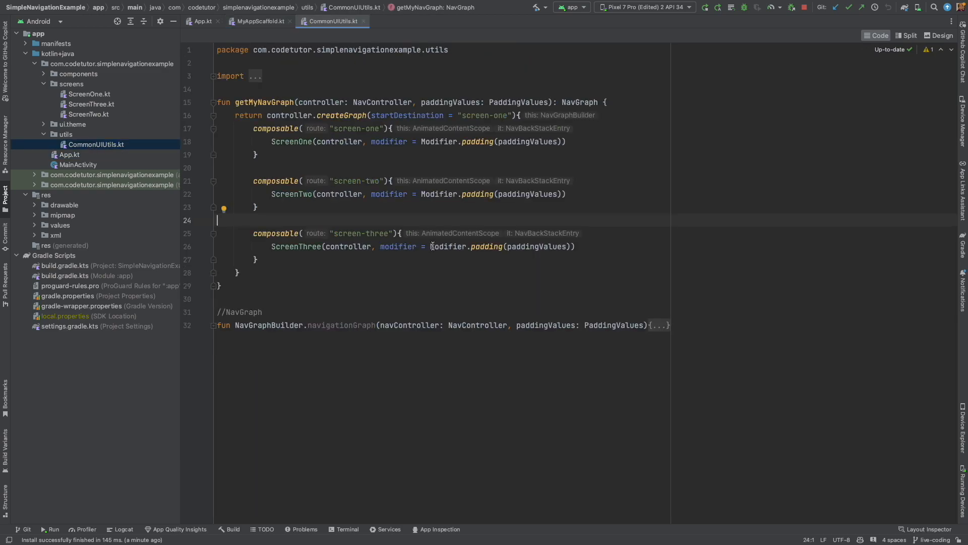
Add a startDestination String parameter to getMyNavGraph in CommonUIUtils.kt and pass it to createGraph.
click(658, 325)
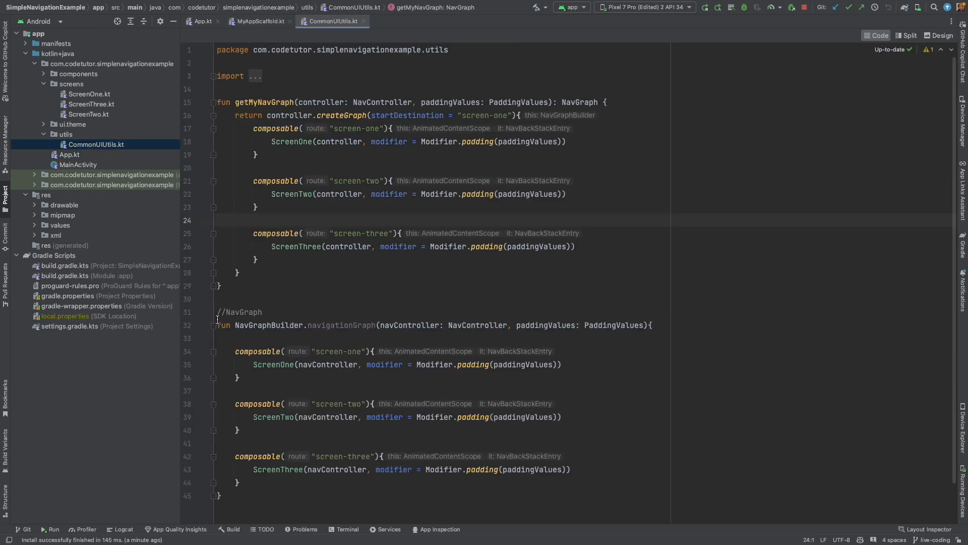
drag(235, 351, 219, 494)
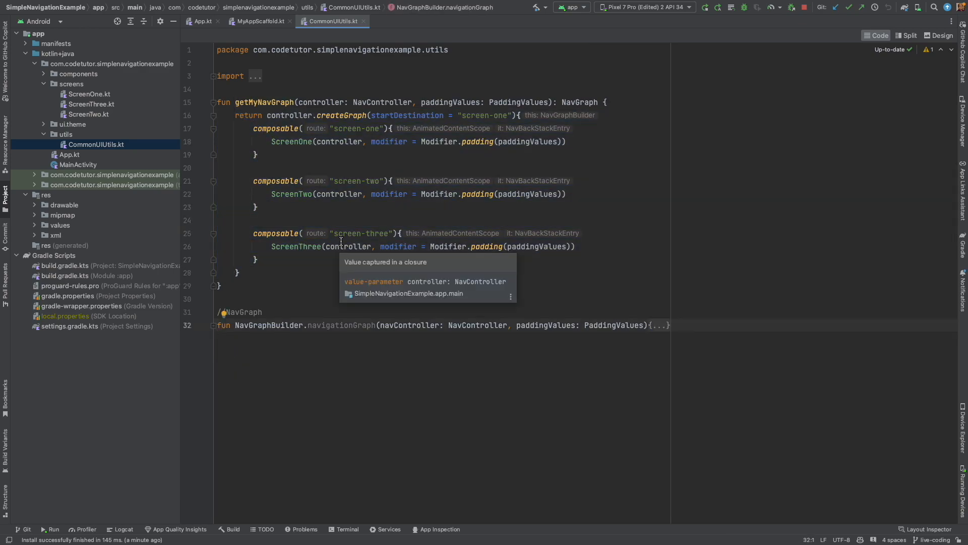
mouse_move(441, 134)
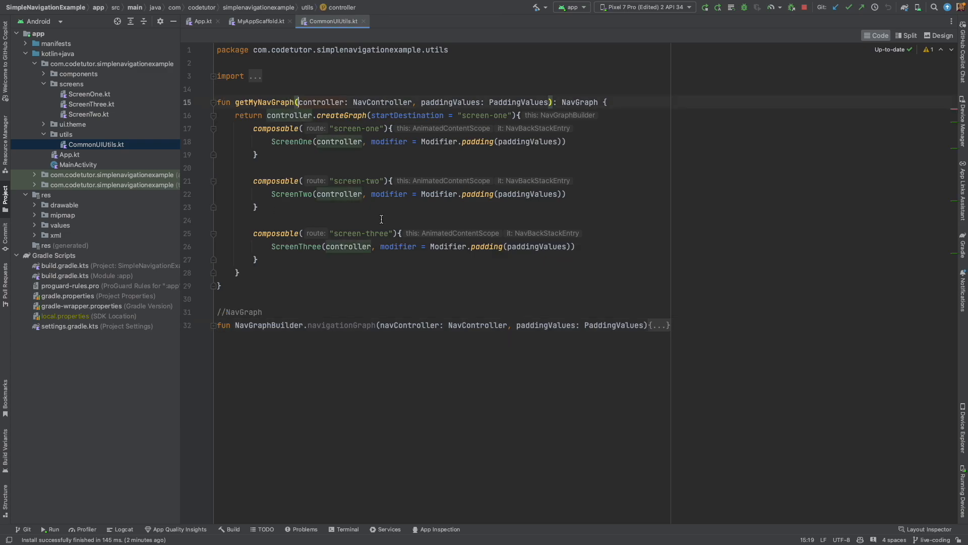
double_click(485, 115)
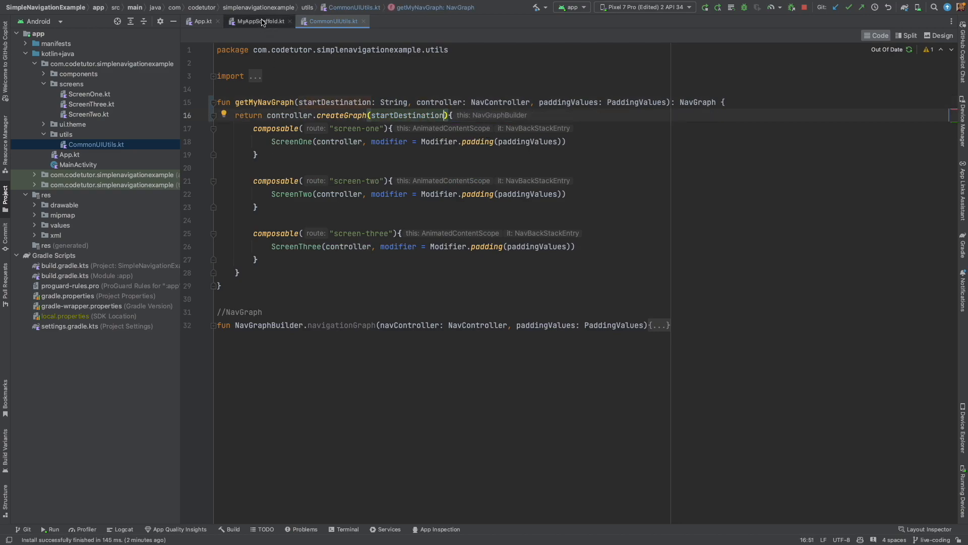
click(253, 21)
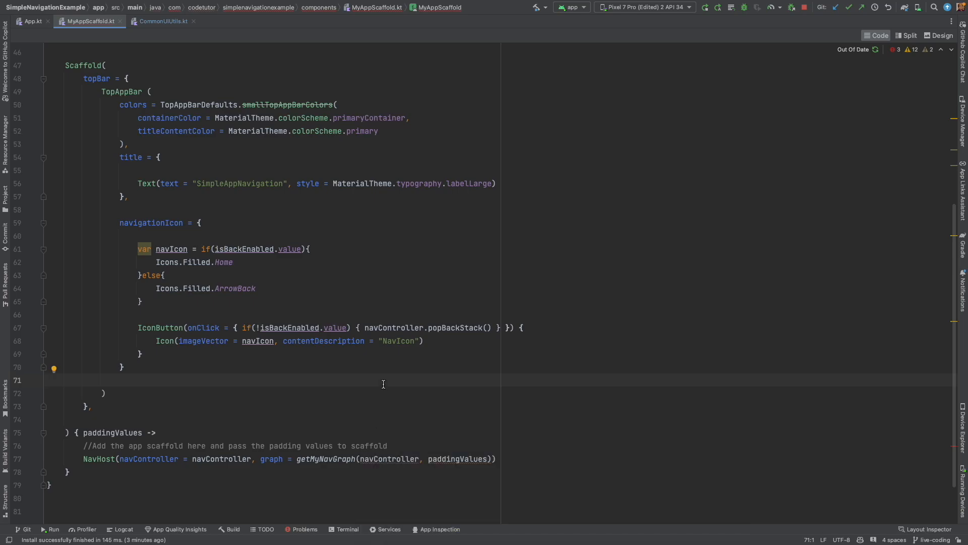
mouse_move(320, 314)
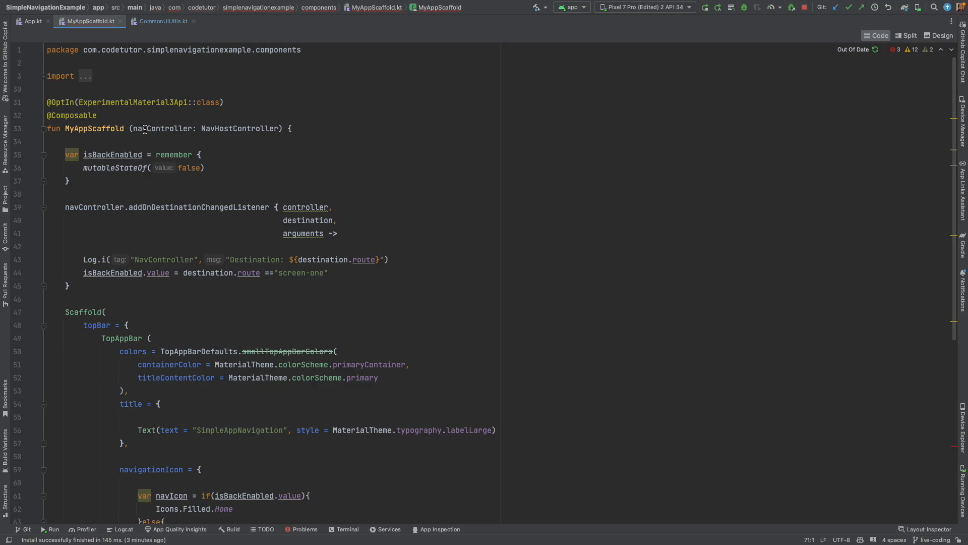
Add 'startDestination: String = "screen-one"' to App in App.kt and pass it into MyAppScaffold.
text(start)
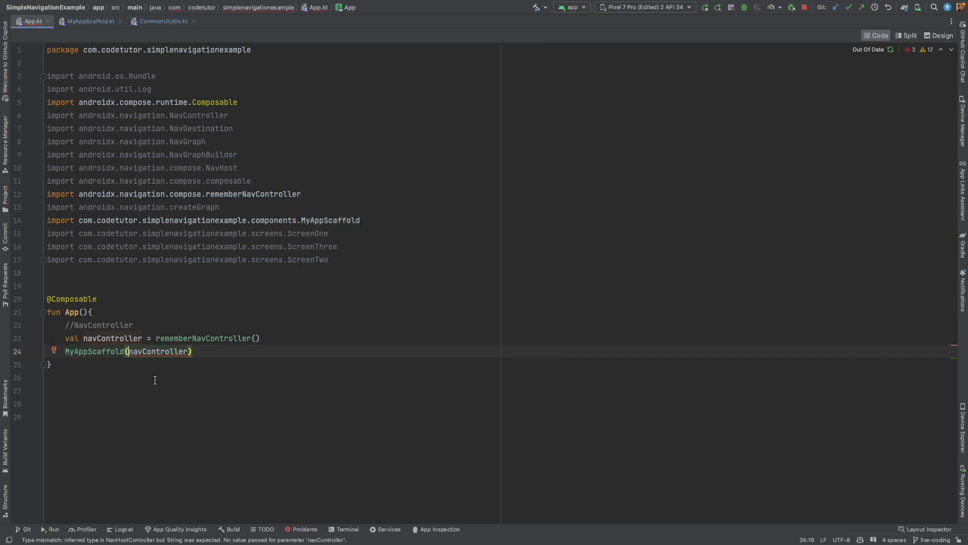
text(startDestination,)
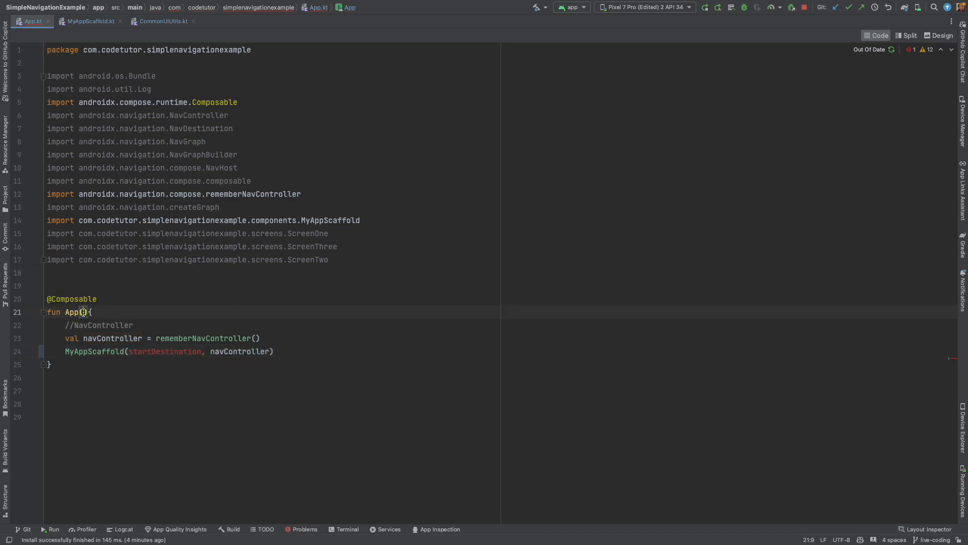
text(startDestination: String = "screen-one")
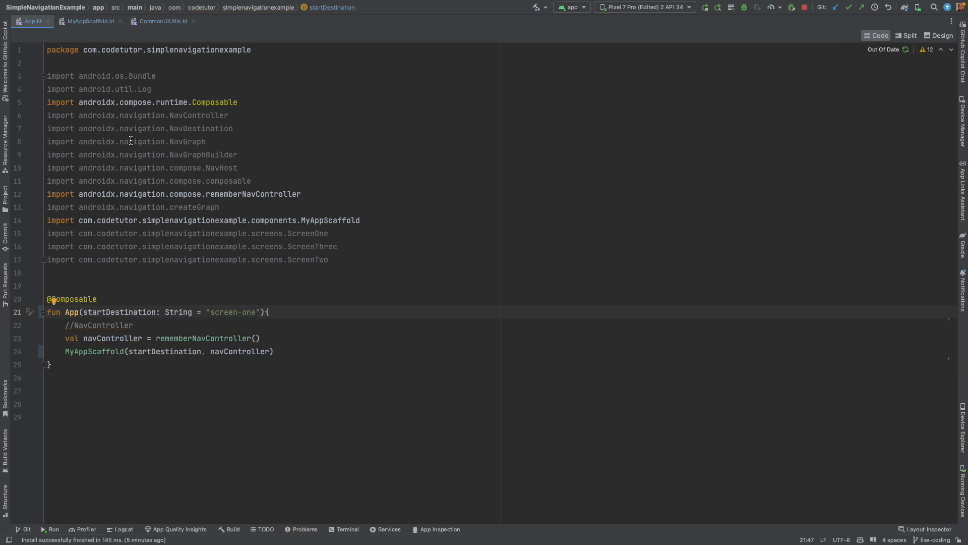
double_click(233, 312)
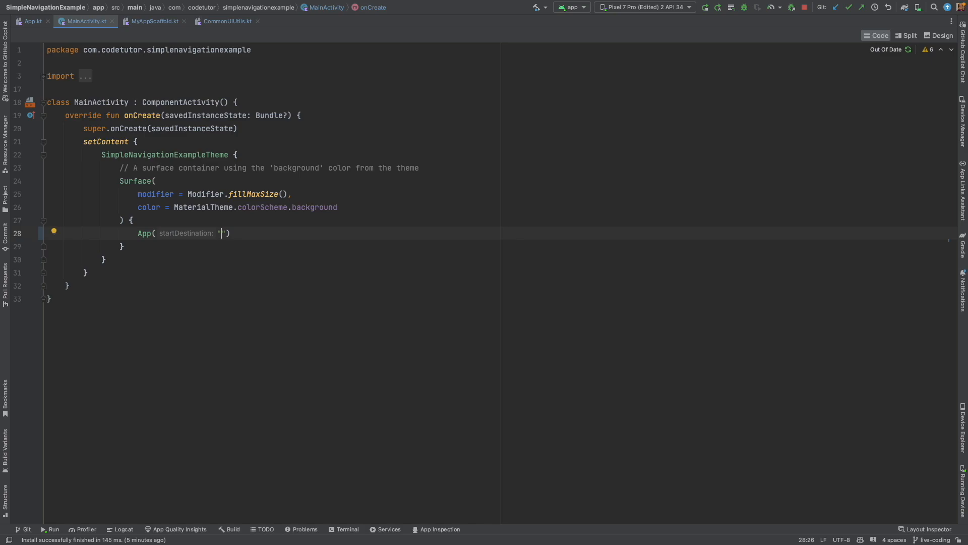
Pass "screen-one" as the startDestination argument in MainActivity's App() call.
text(screen-d)
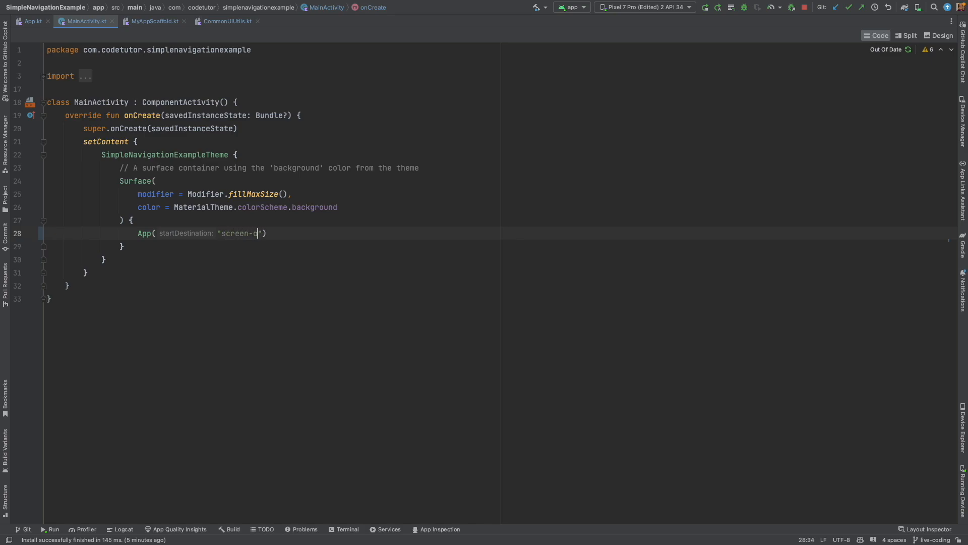
text(ne)
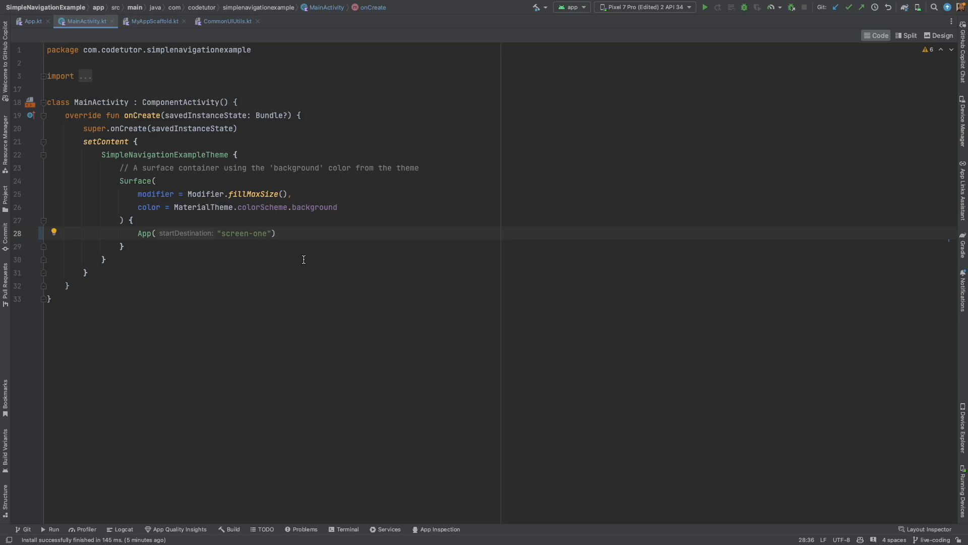
mouse_move(299, 259)
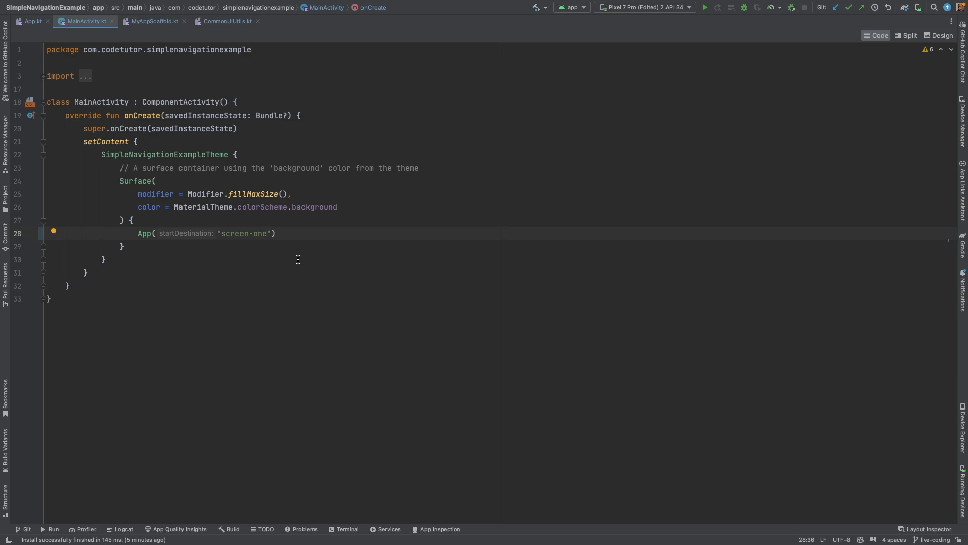
mouse_move(284, 308)
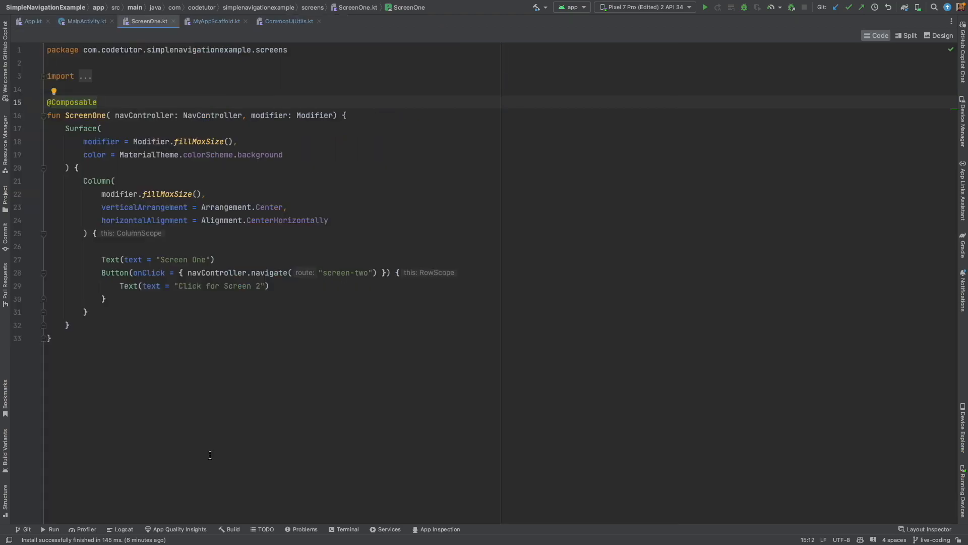
Change ScreenOne's navigate route to "screen-two/This is the data".
click(367, 272)
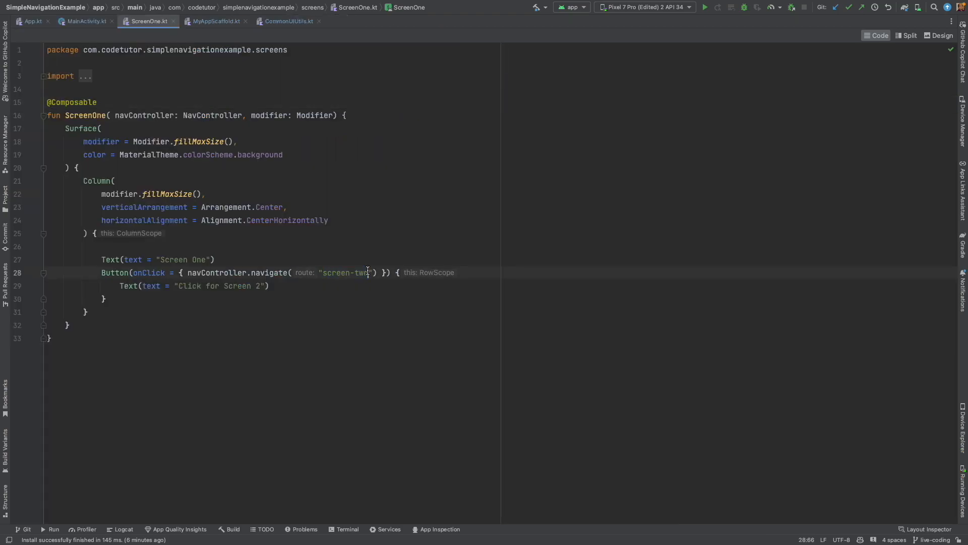
text(/)
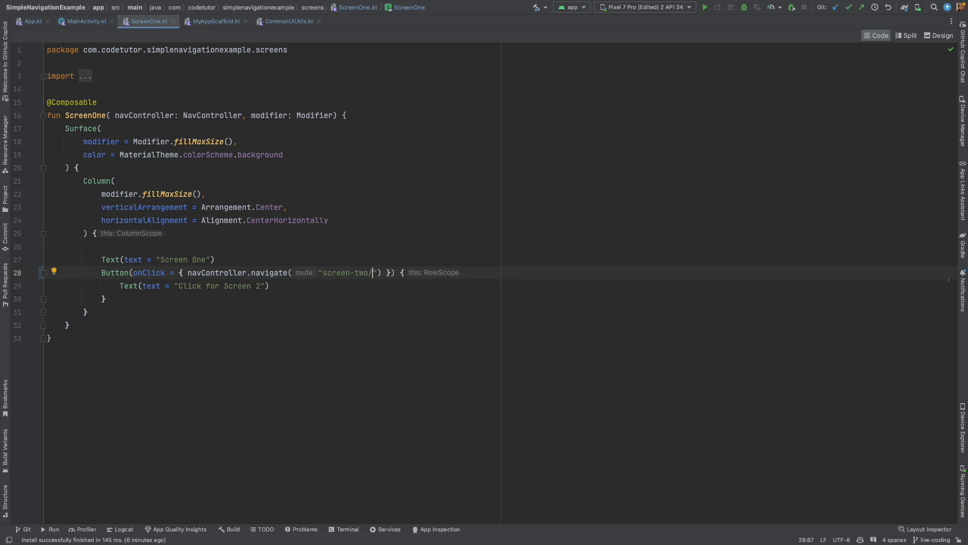
text(This is the data)
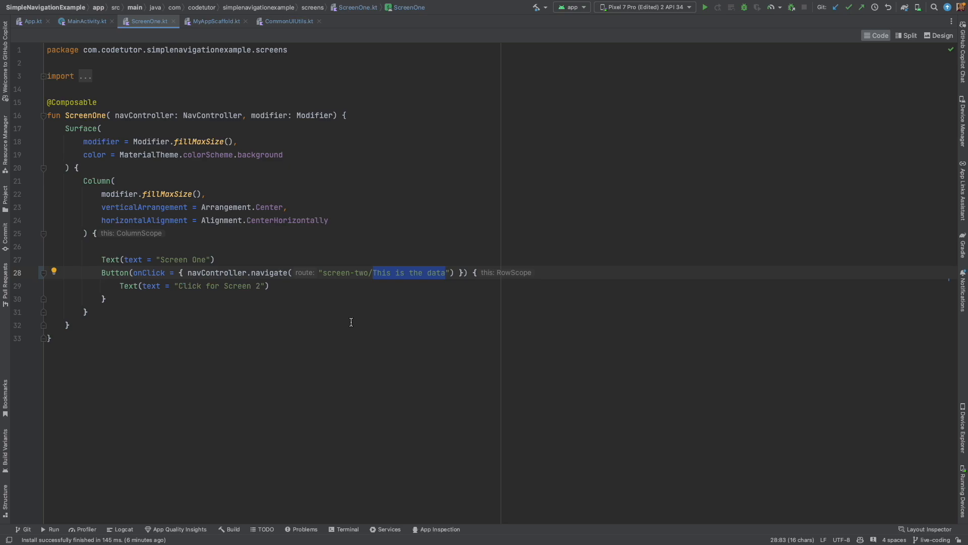
mouse_move(136, 317)
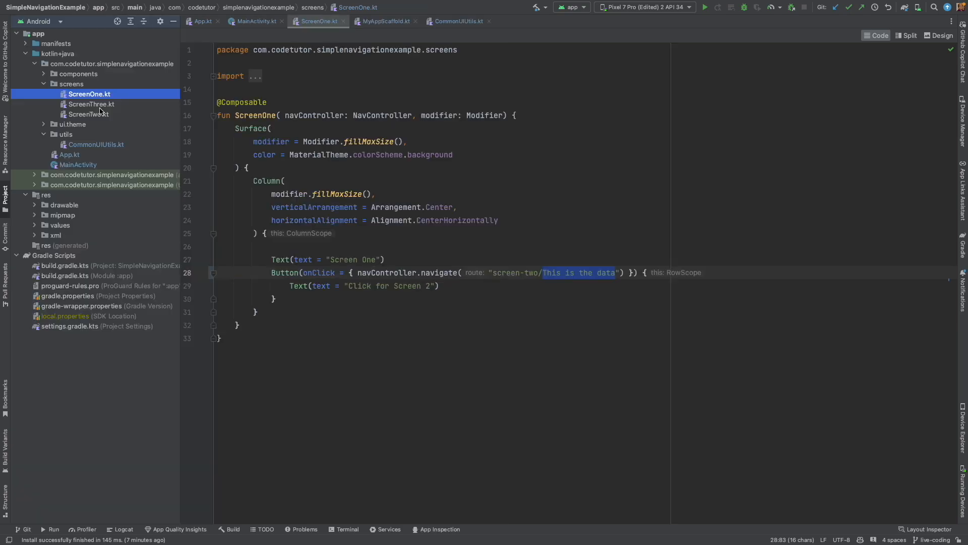
right_click(267, 21)
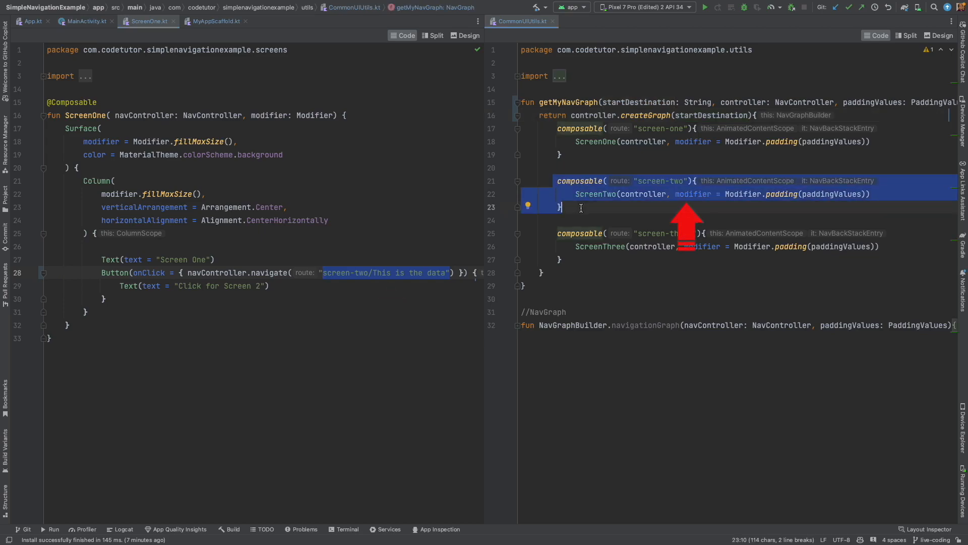
Split the editor with ScreenOne.kt beside CommonUIUtils.kt and change the screen-two route to "screen-two/{data}".
click(372, 272)
text(/{data)
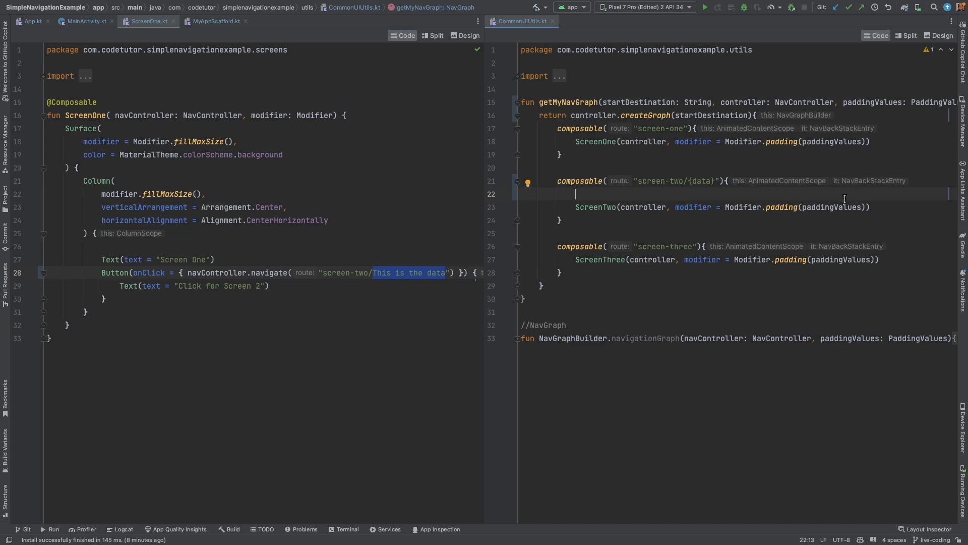
Add val data = it.arguments?.getString("data") ?: "No Data Available" inside composable("screen-two/{data}").
text(val data)
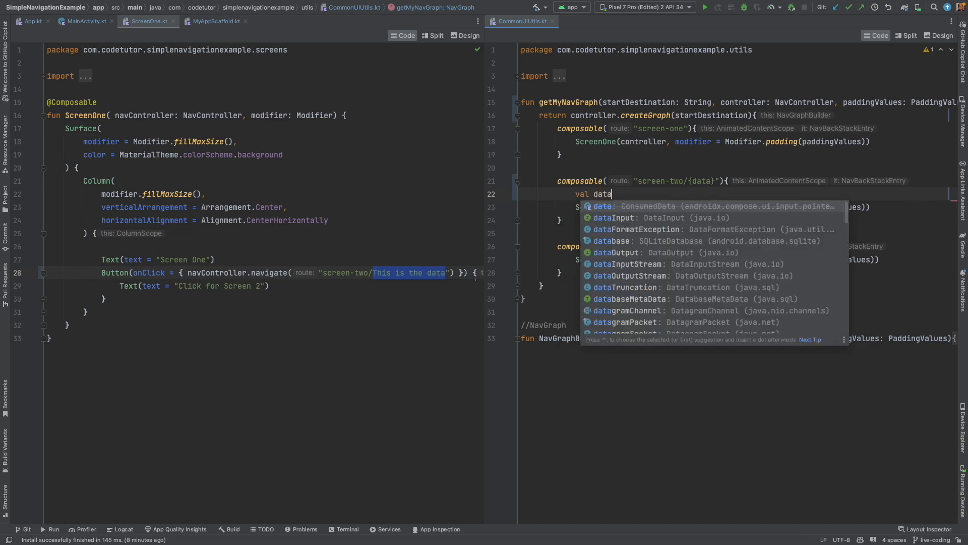
text(= it.)
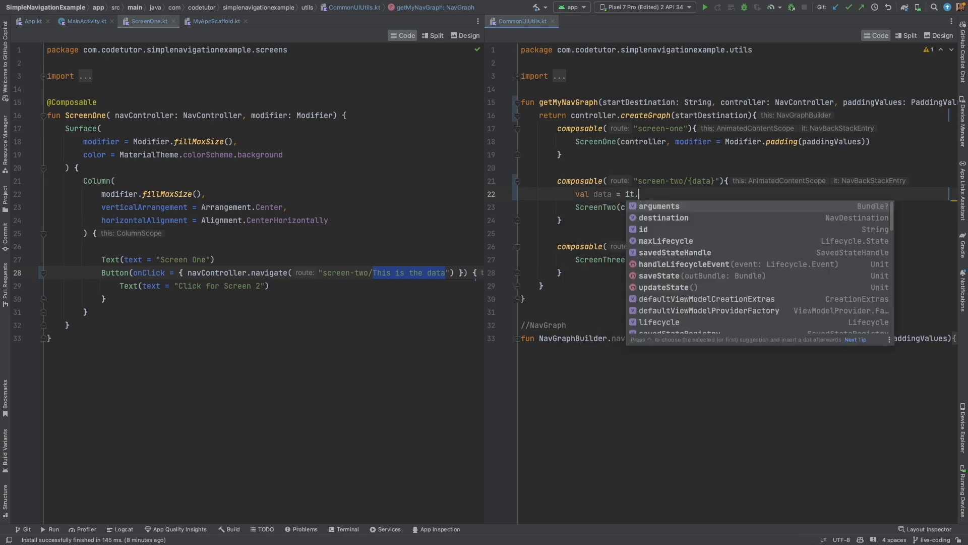
text(arguments?.getString()
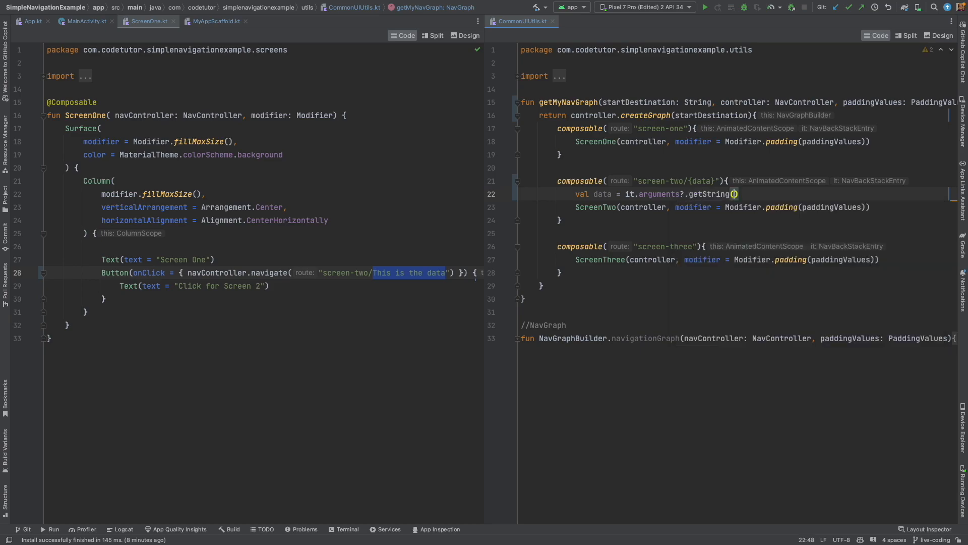
text(key: "data")
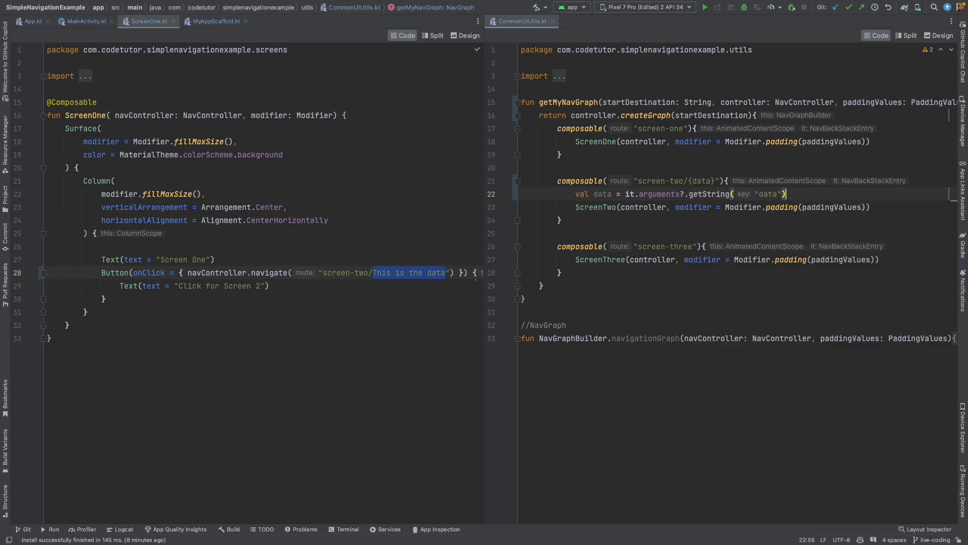
text(?)
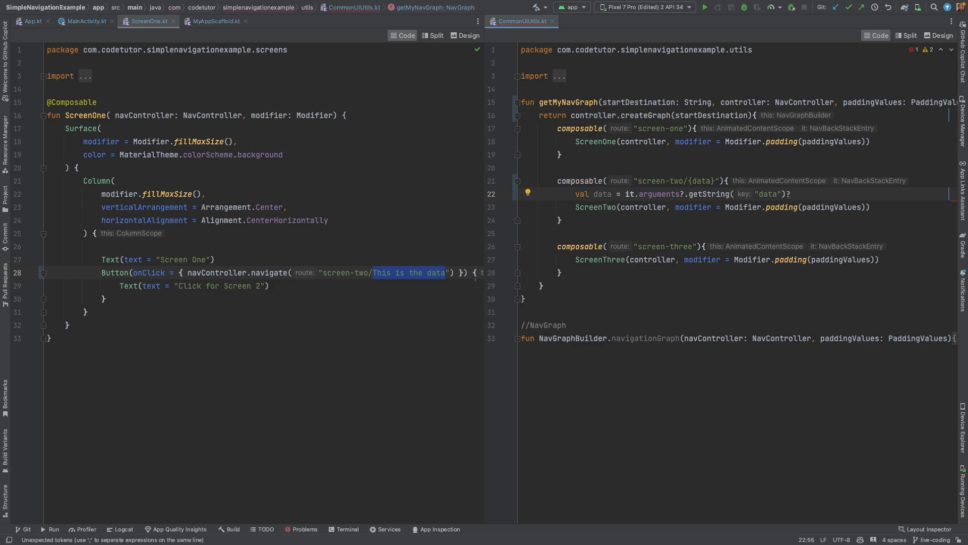
text(: "No Data Available)
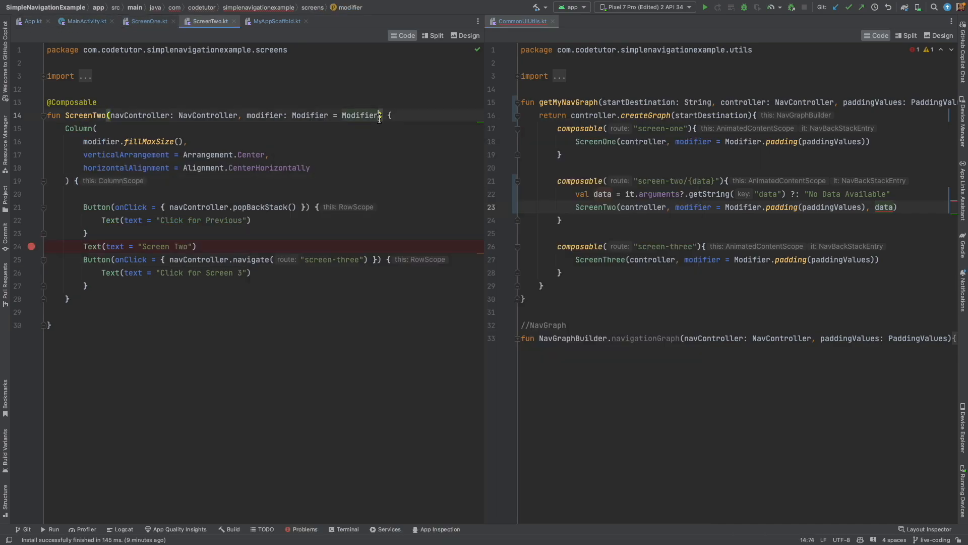
Add 'data: String' to ScreenTwo's signature and make its Text read "Screen Two Data received: $data".
text(, data: String)
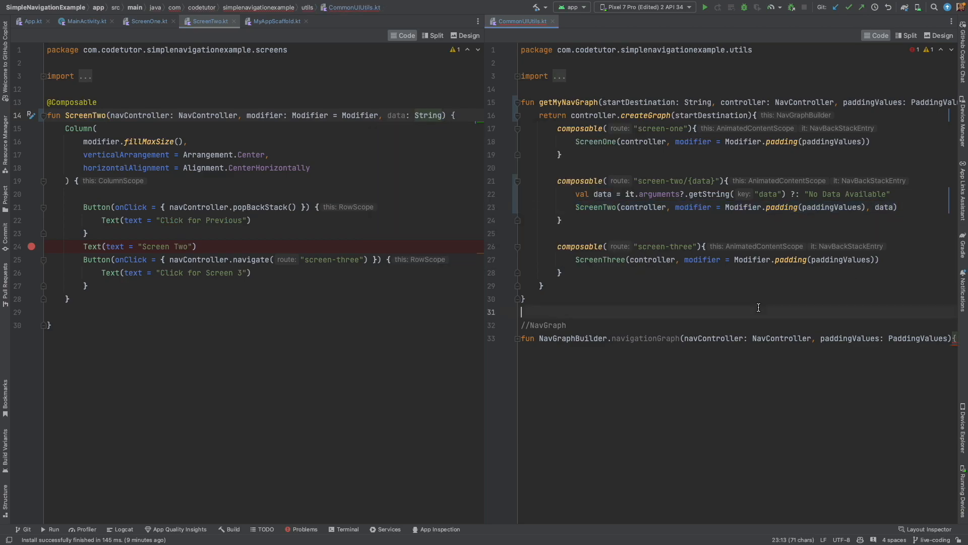
click(188, 246)
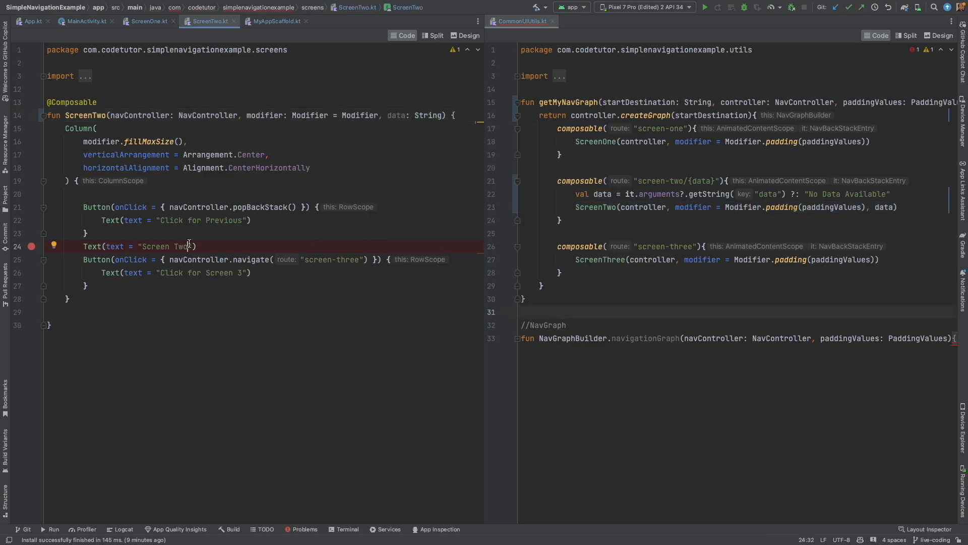
text(Data recieved: $data)
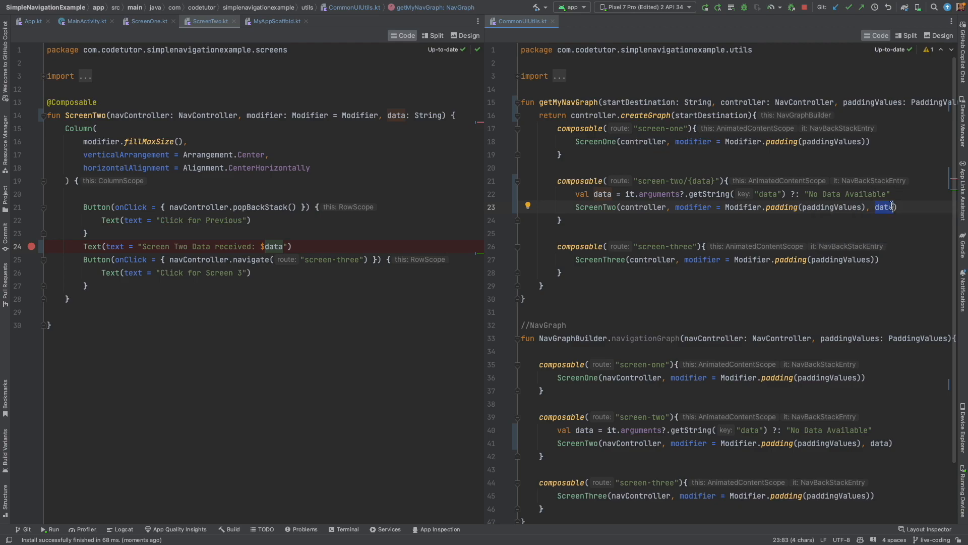
mouse_move(883, 206)
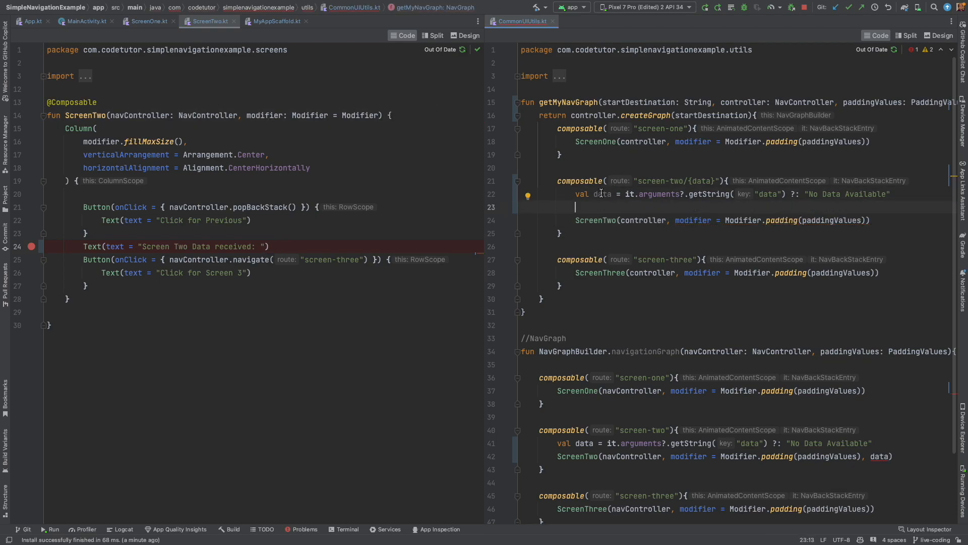
Add controller.currentBackStackEntry?.arguments?.apply { putString("data", data) } after val data in the nav graph.
text(nav)
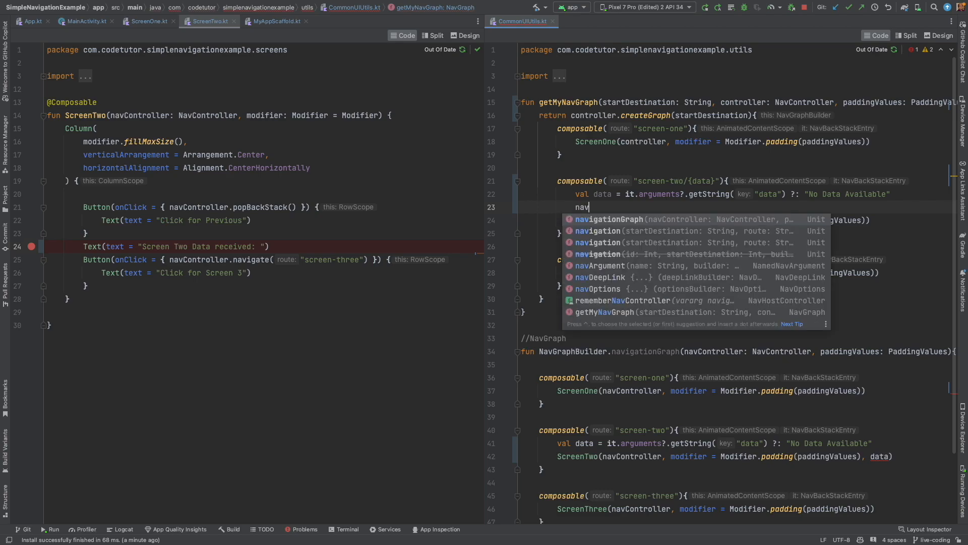
text(controller.)
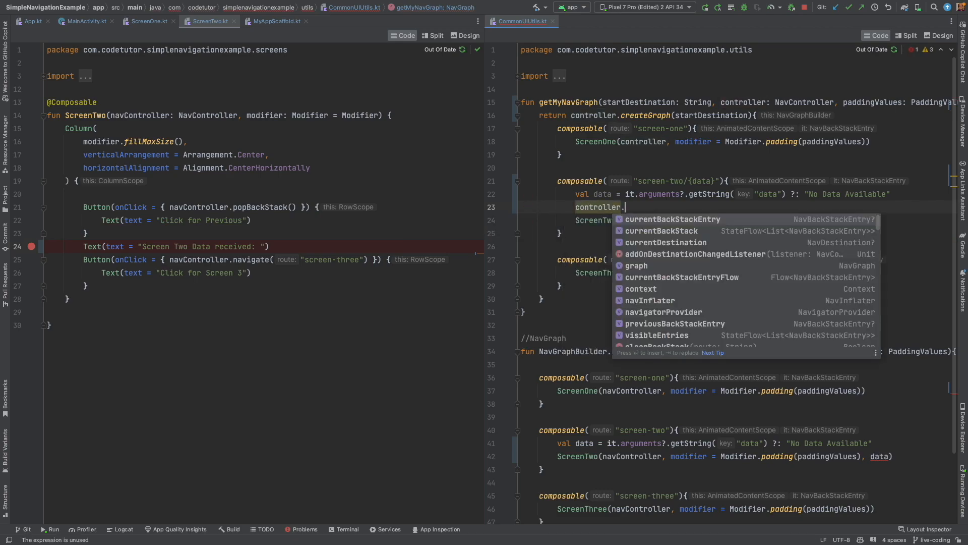
text(cu)
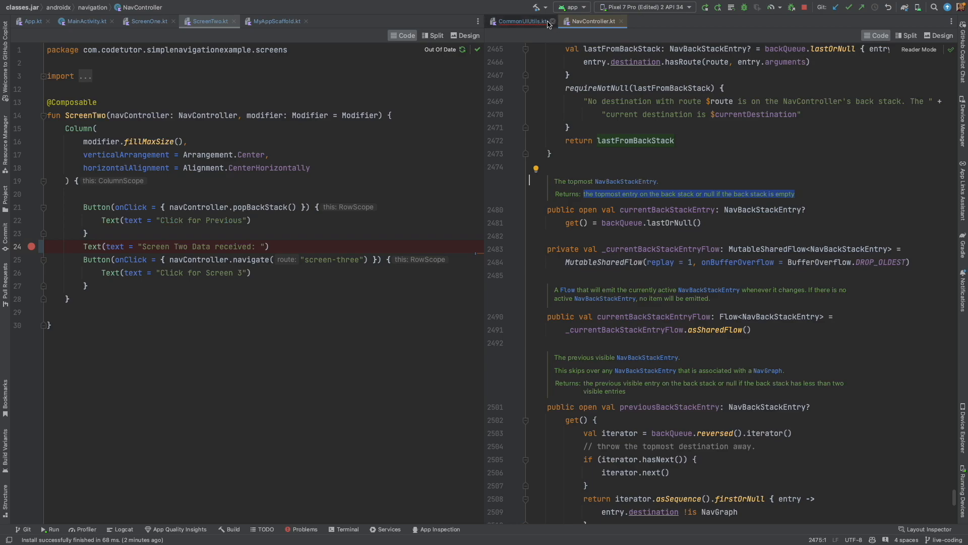
click(518, 21)
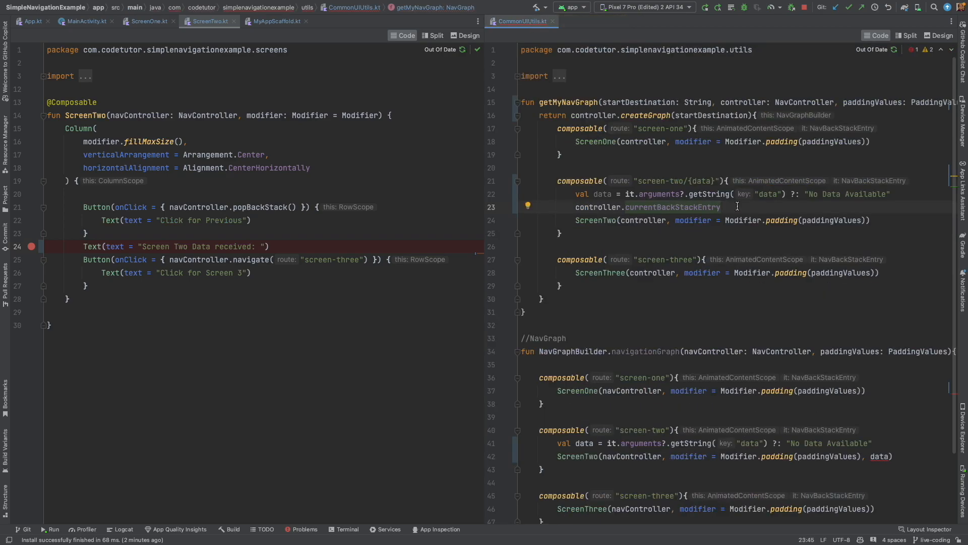
text(?.arguments?.apply {)
text(putString()
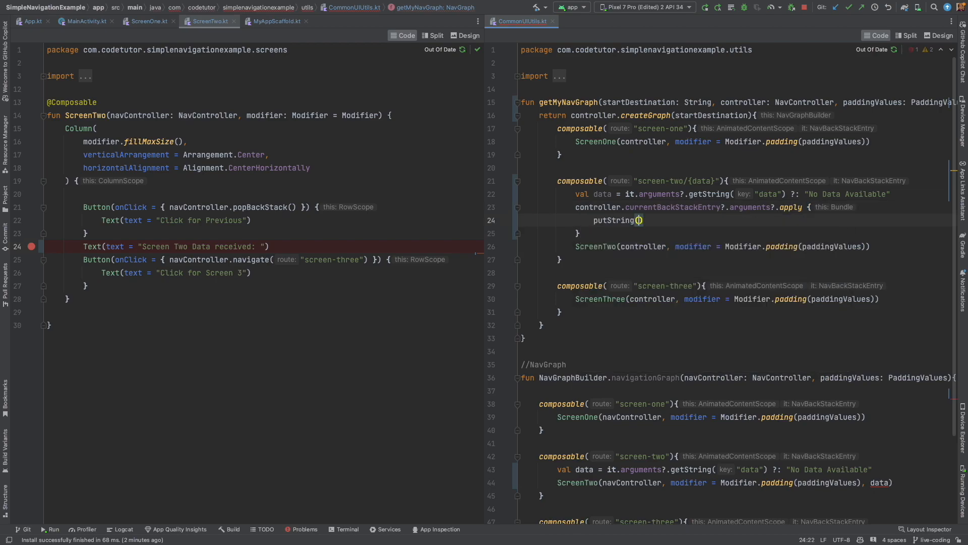
text("data",data)
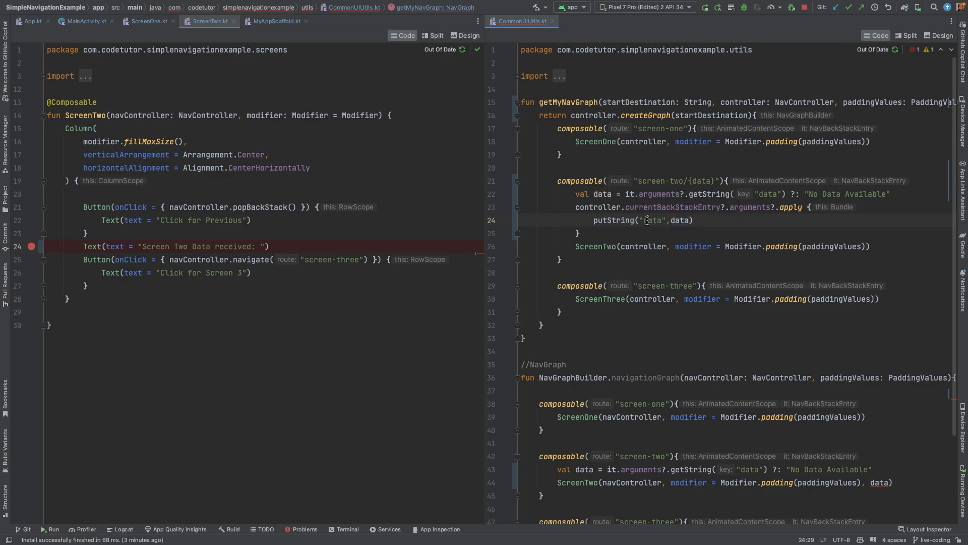
double_click(652, 220)
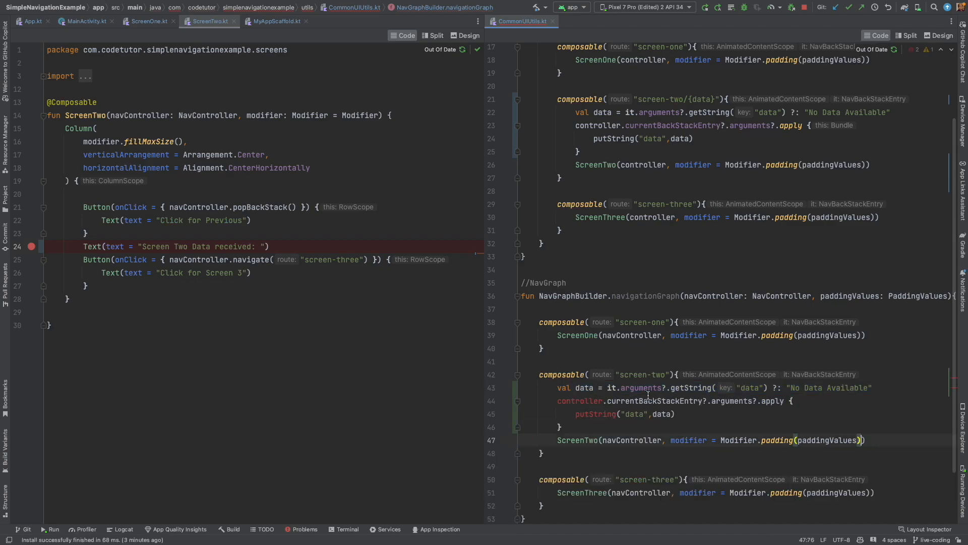
Rename controller to navController in navigationGraph's screen-two block and drop data from the ScreenTwo call.
double_click(714, 296)
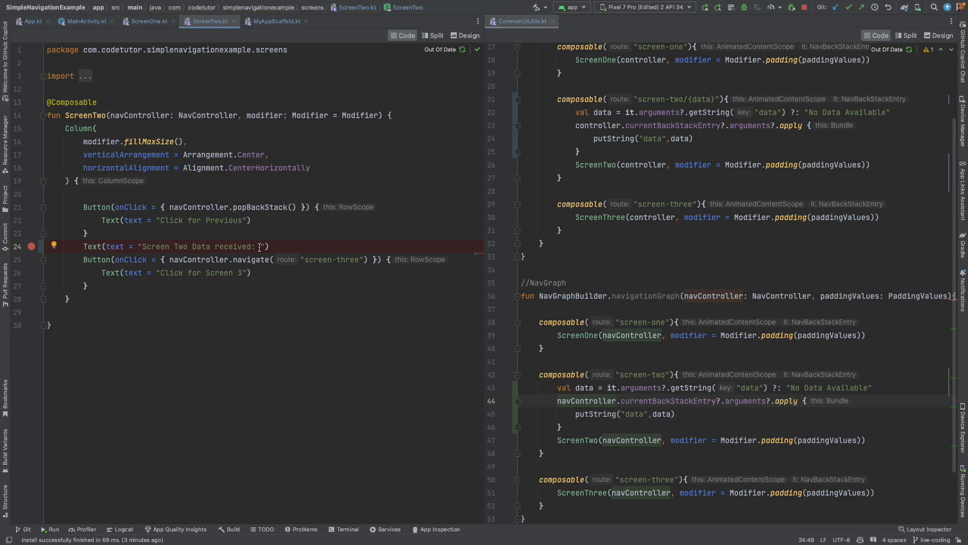
Make the Screen Two Text show "Data received: ${navController.currentBackStackEntry?.arguments?.getString(...)}".
text($)
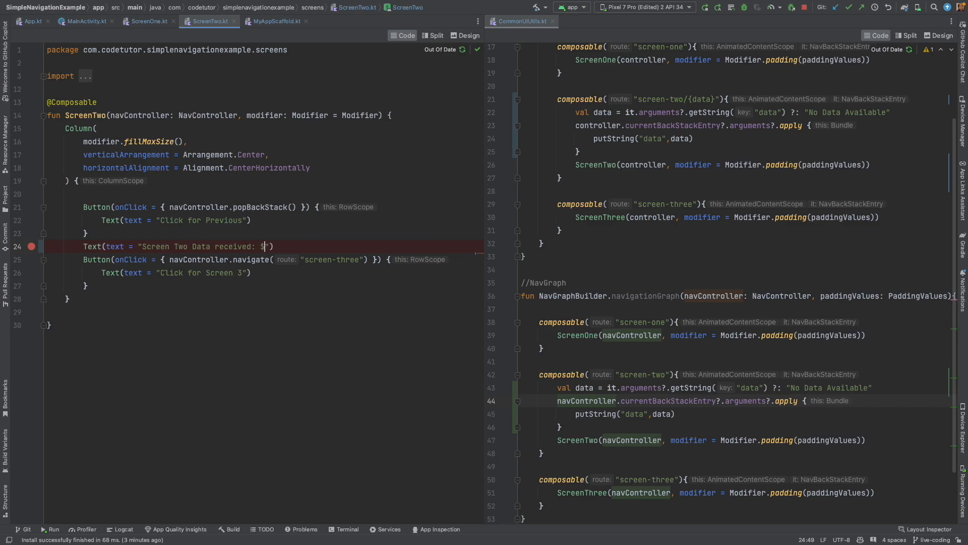
text(navController)
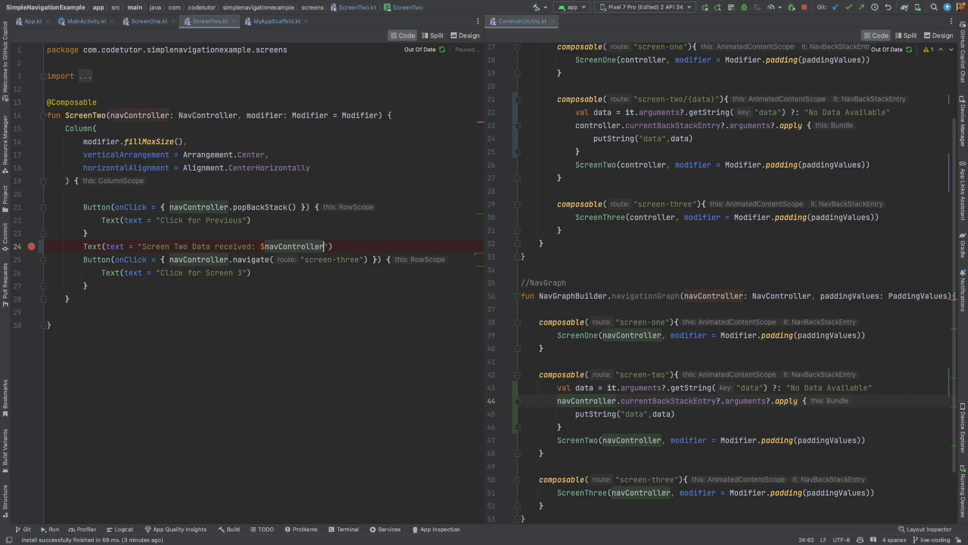
text(.currentBackStackEntry})
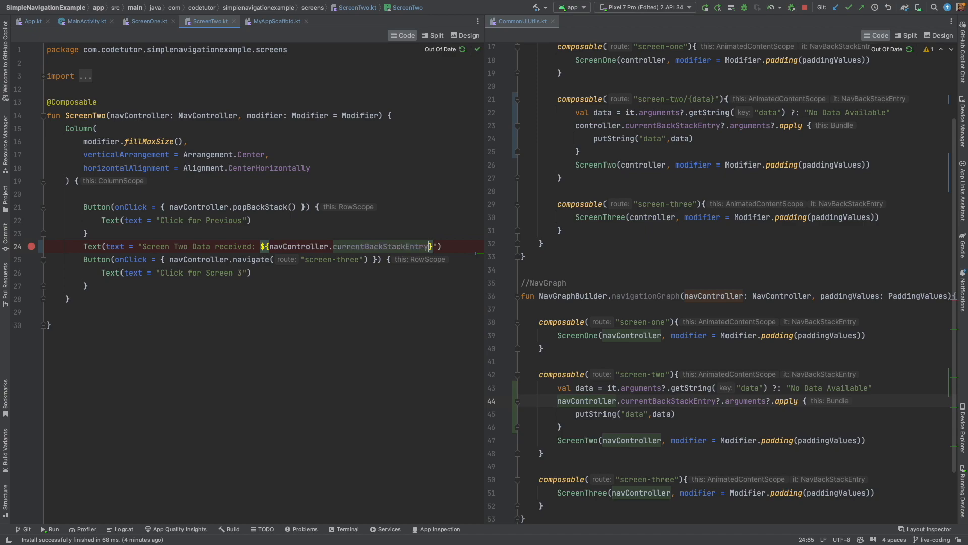
text(.arguments)
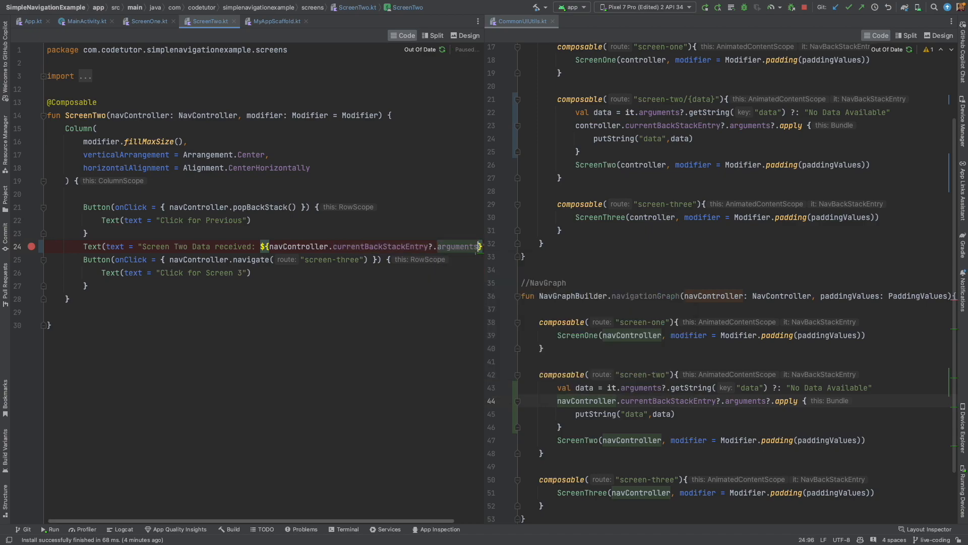
text(.getString())
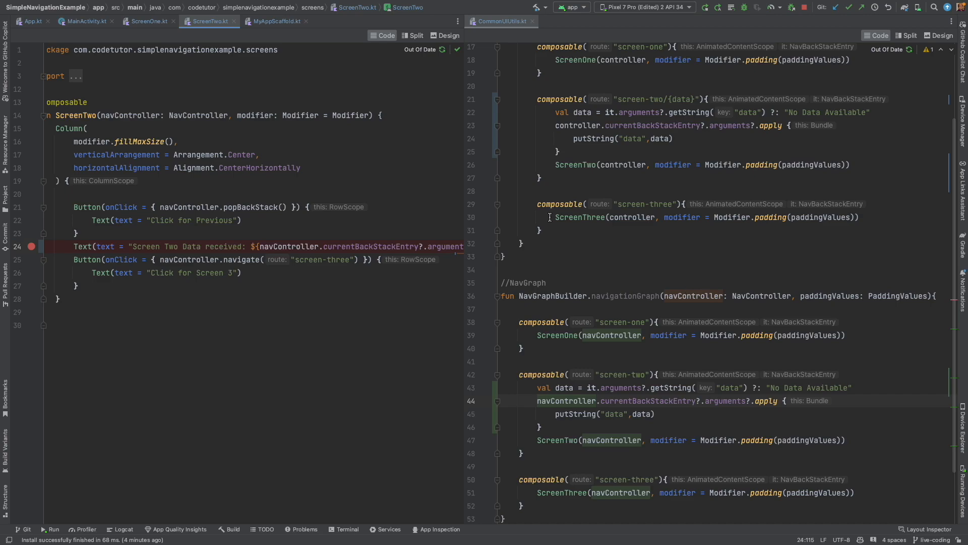
click(148, 21)
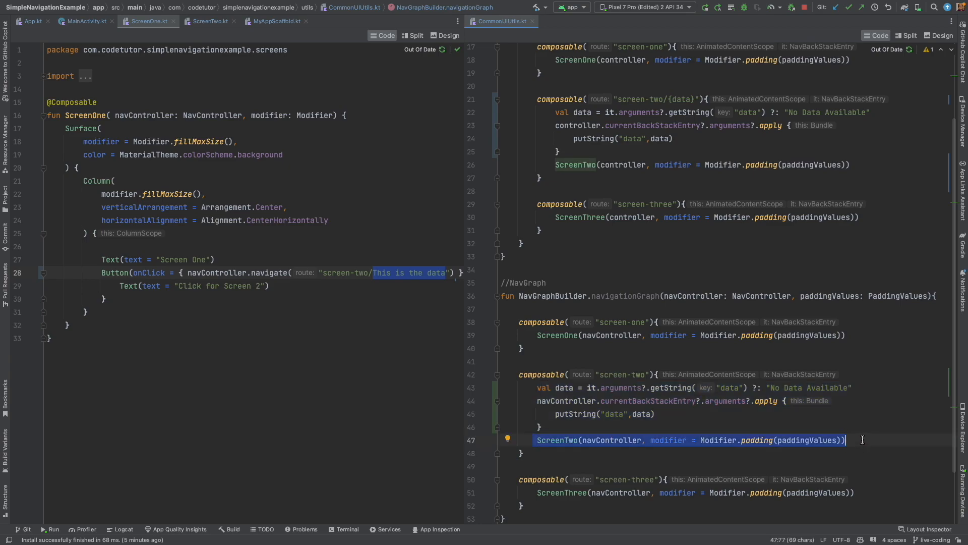
Re-run the app so a fresh debug build launches on the emulator with the changes.
click(805, 7)
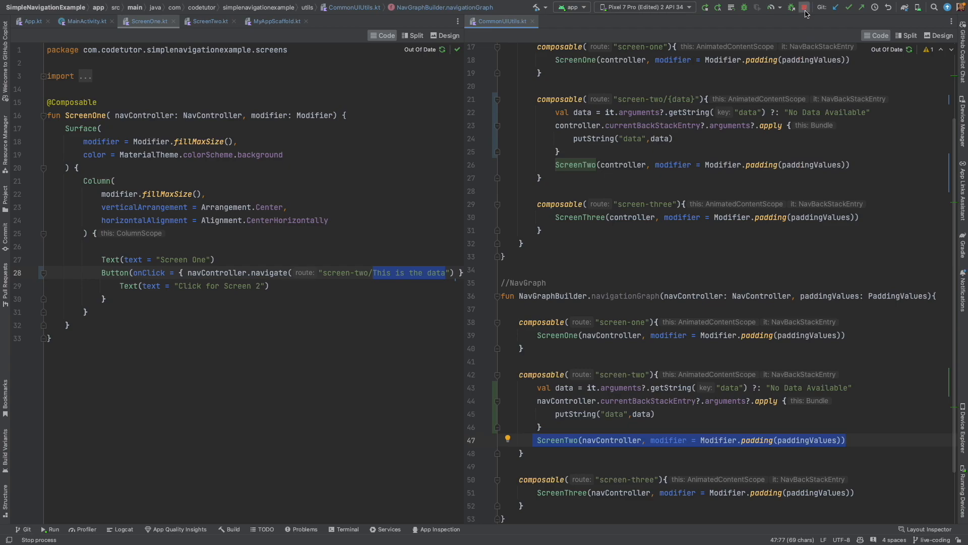
click(804, 7)
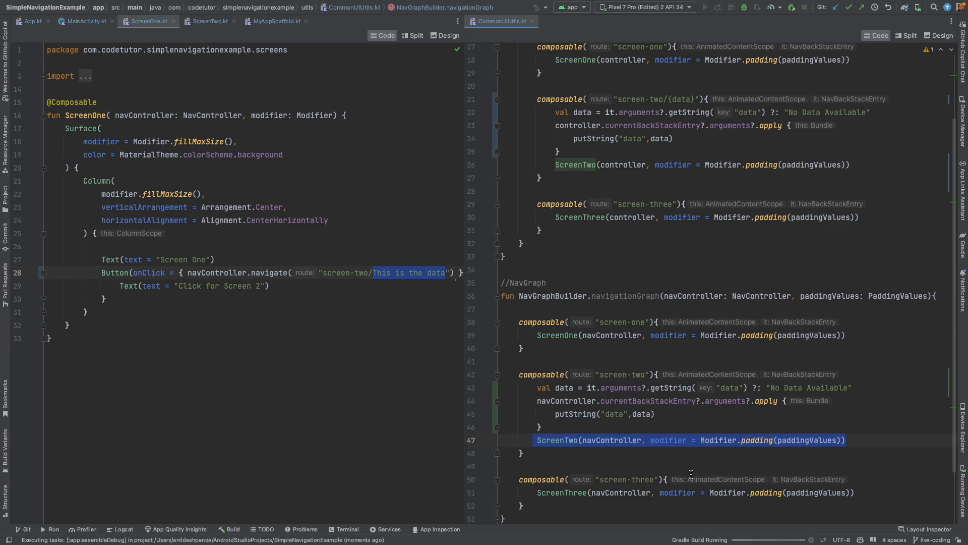